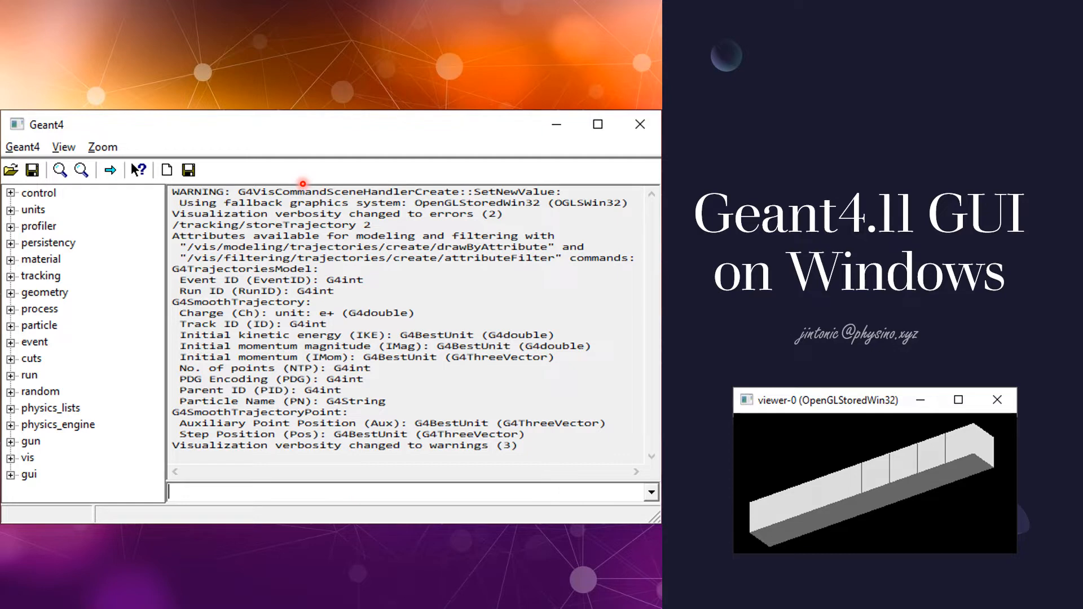
pyautogui.moveTo(747, 256)
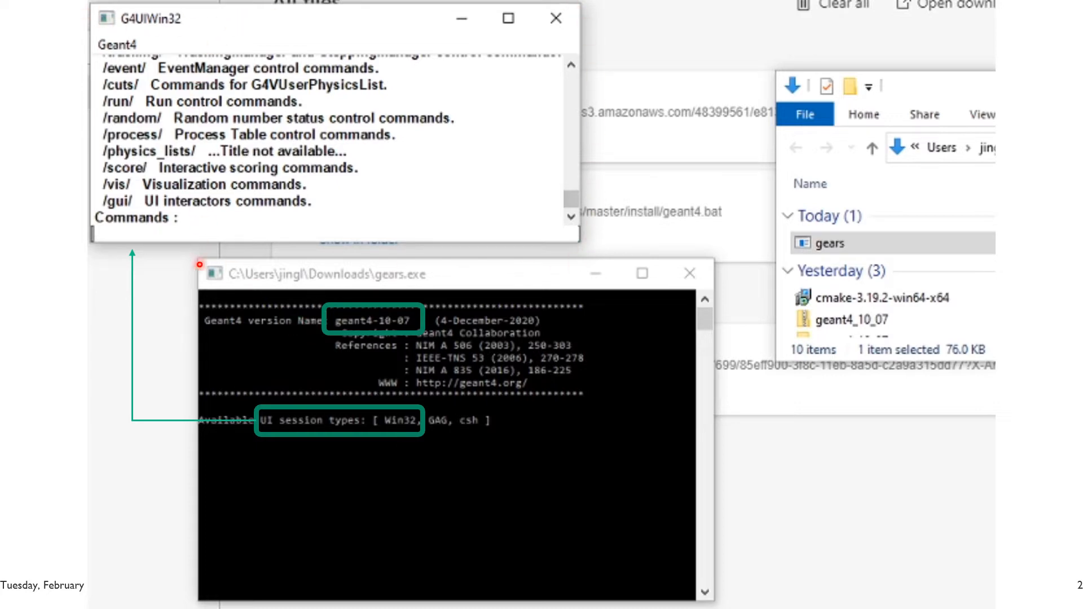
pyautogui.moveTo(314, 233)
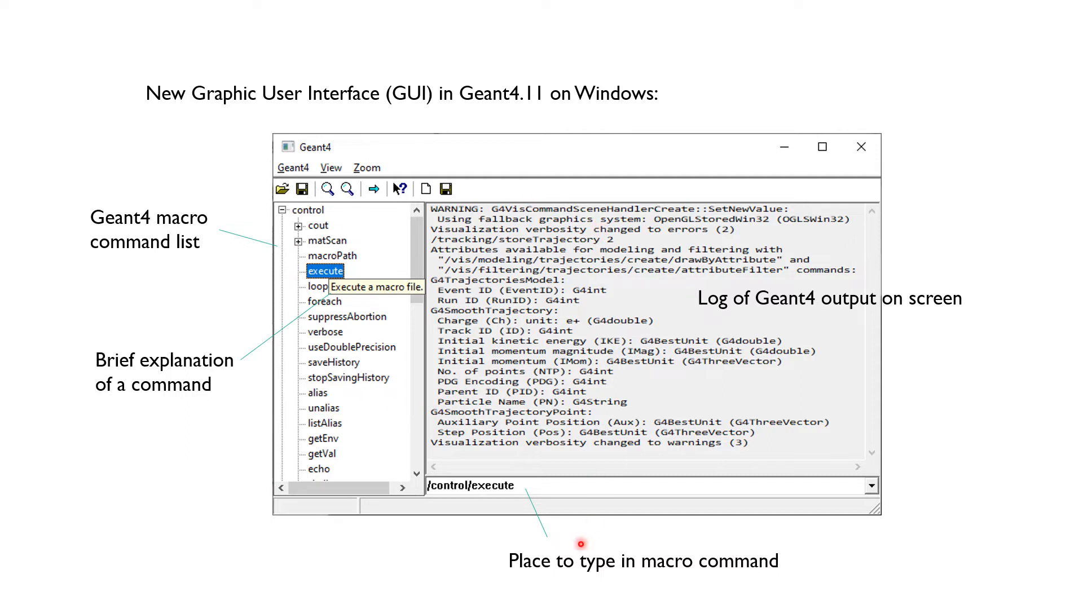
pyautogui.moveTo(658, 528)
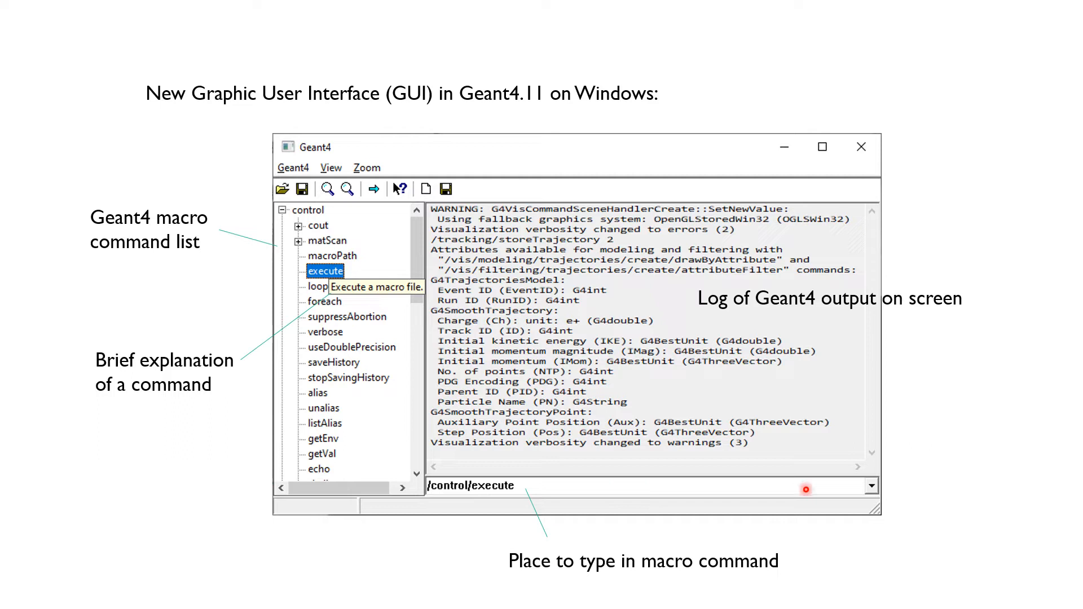
pyautogui.moveTo(912, 482)
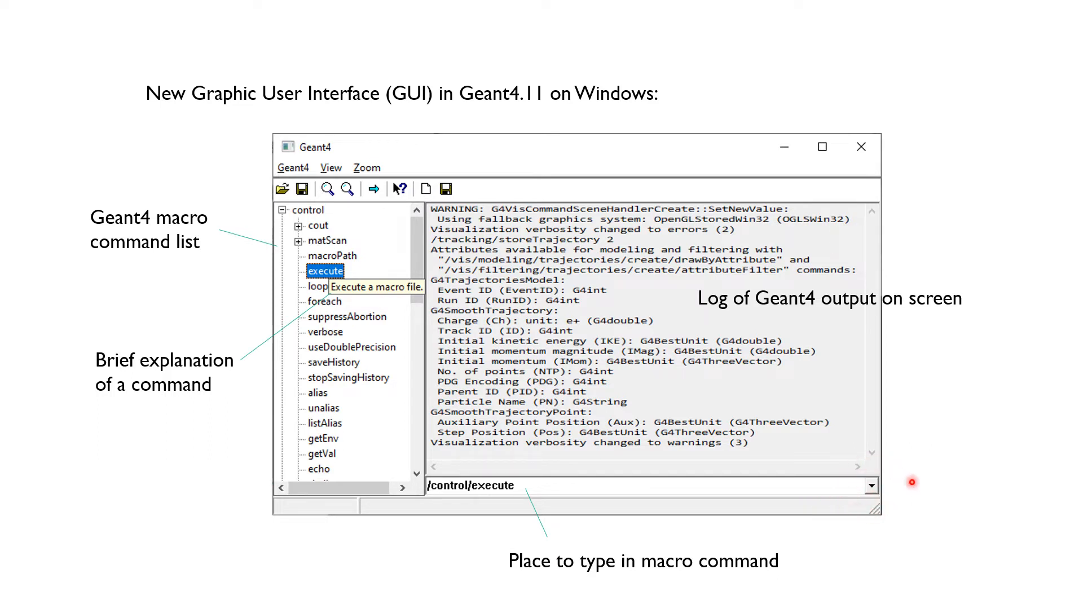
pyautogui.moveTo(882, 520)
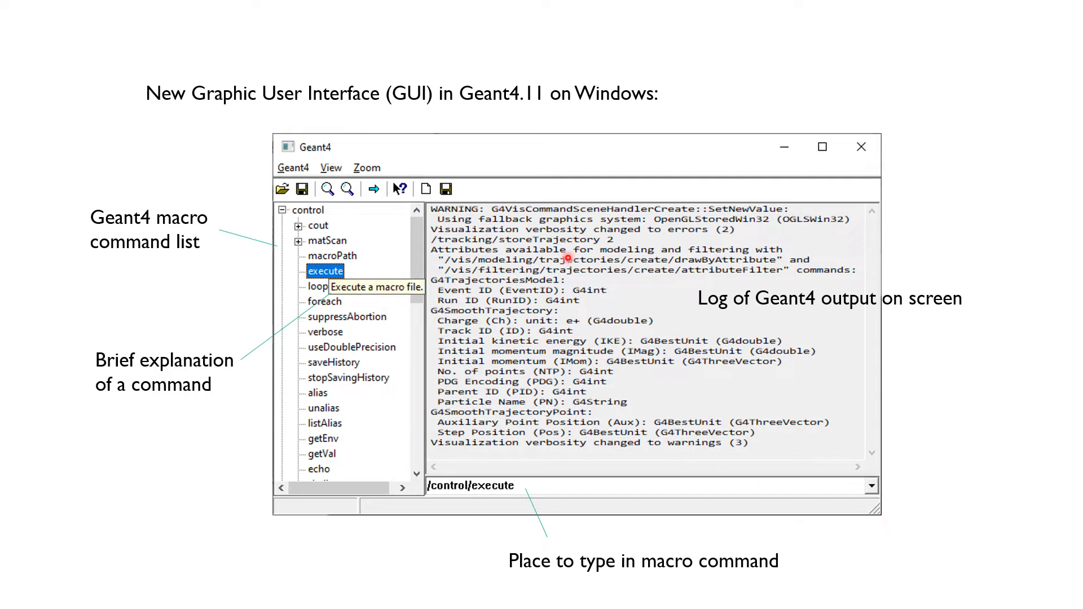
pyautogui.moveTo(531, 385)
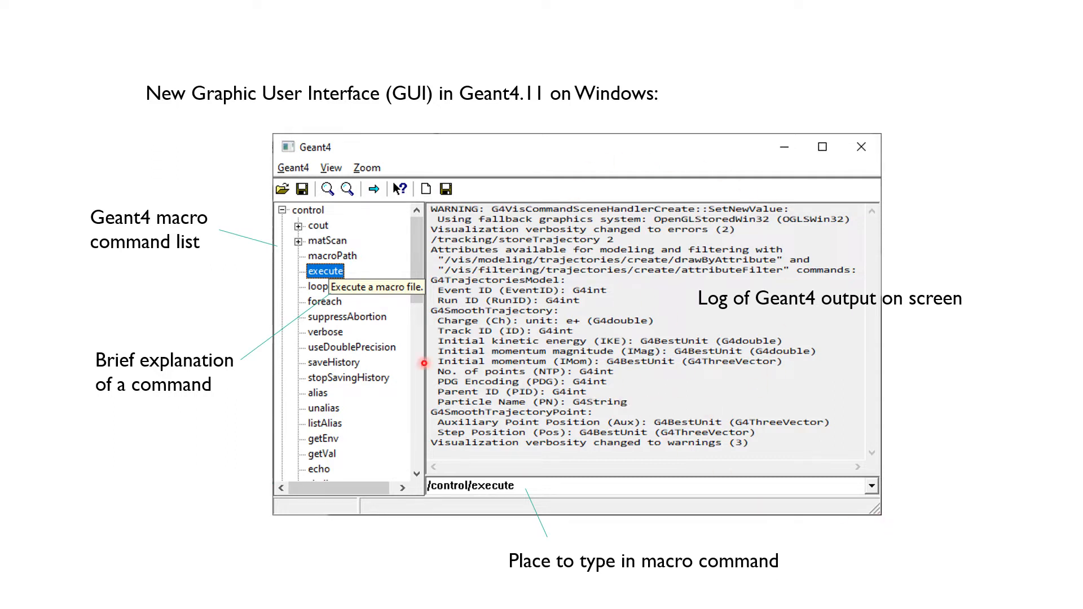
pyautogui.moveTo(397, 316)
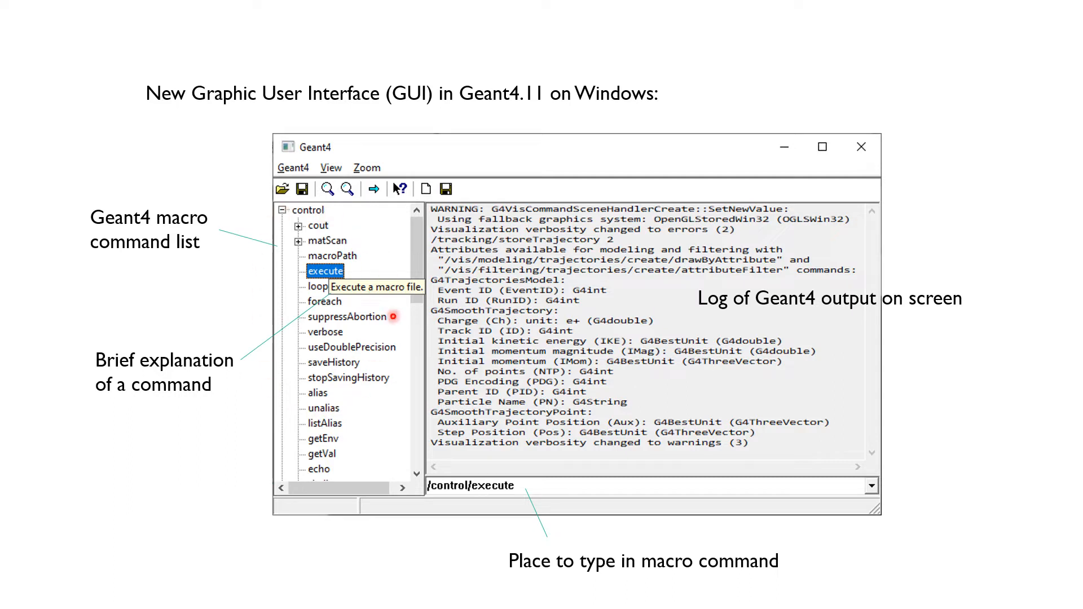
pyautogui.moveTo(354, 436)
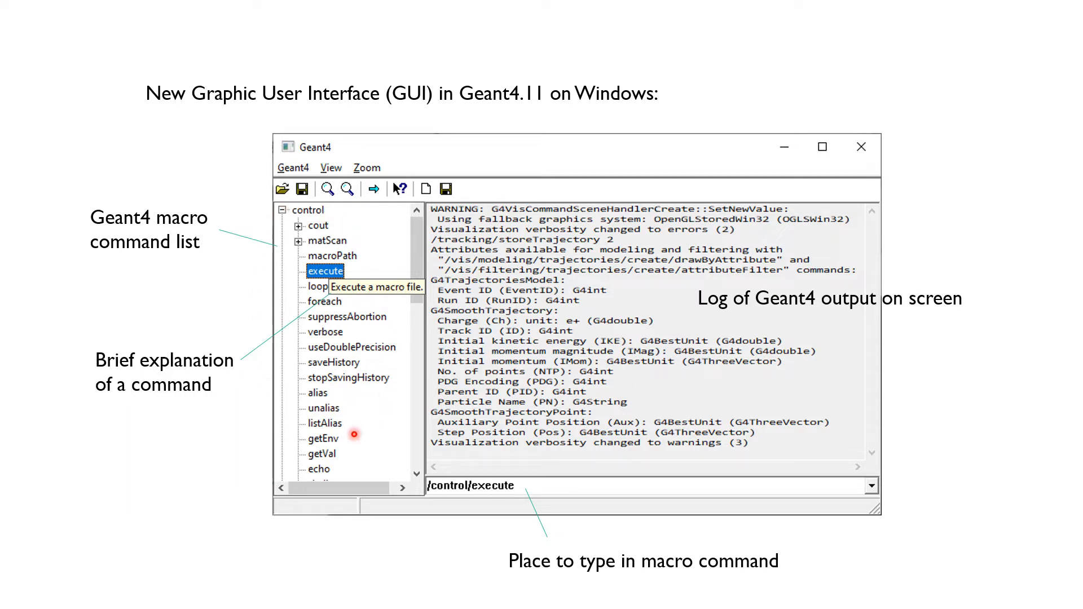
pyautogui.moveTo(387, 252)
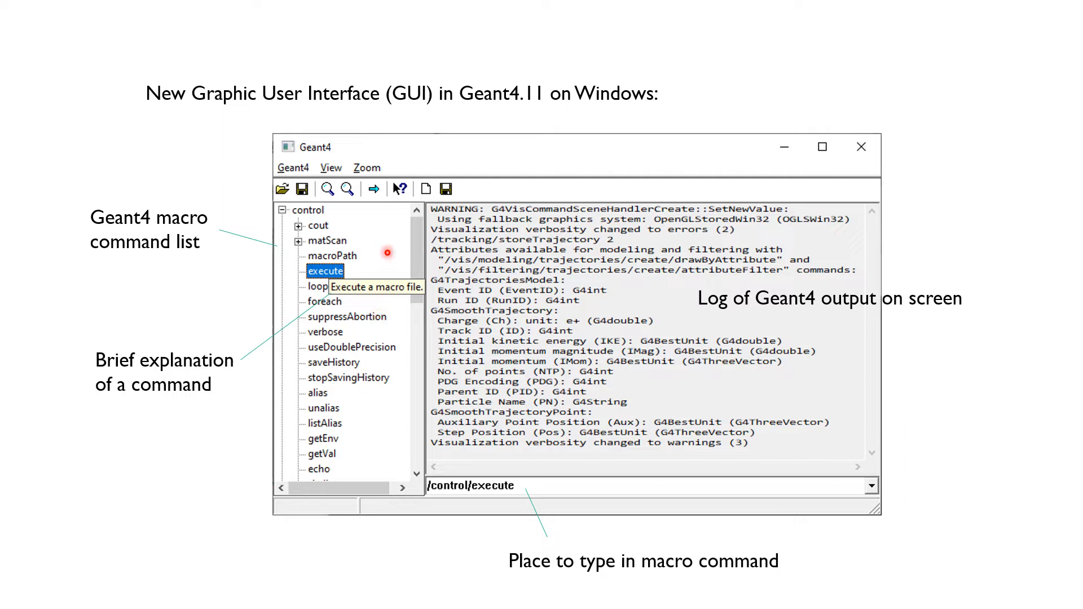
pyautogui.moveTo(417, 272)
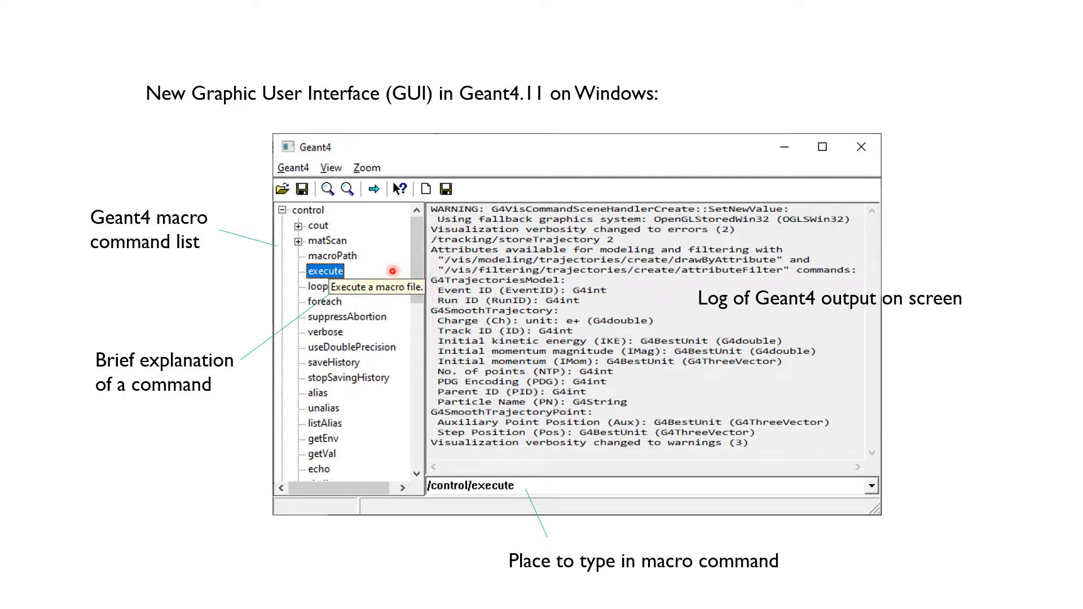
pyautogui.moveTo(318, 271)
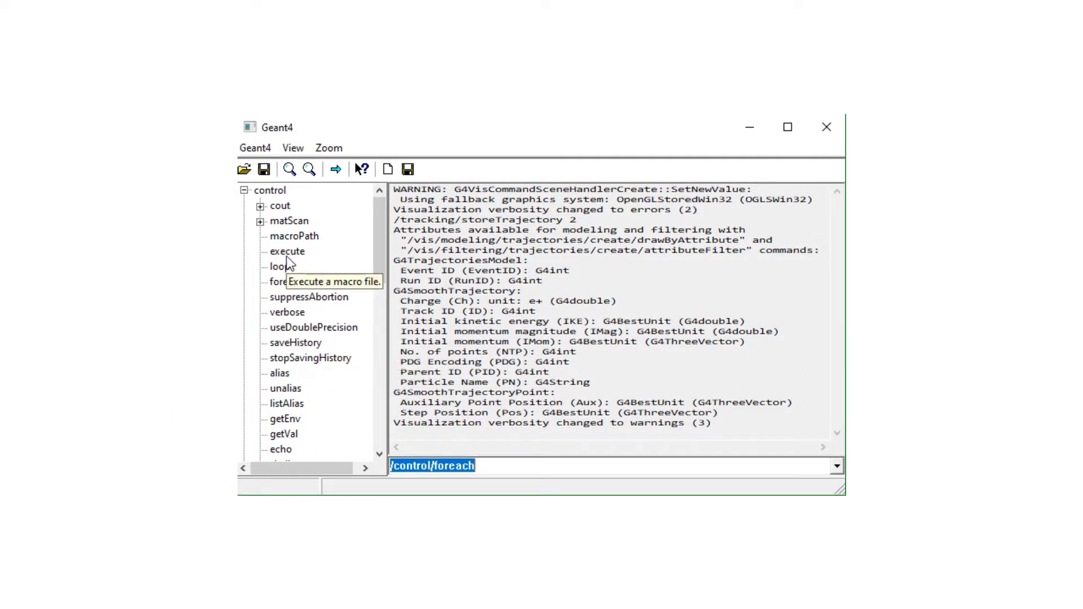
# Check the loop and foreach tooltips, leaving /control/foreach in the command box.
pyautogui.click(278, 267)
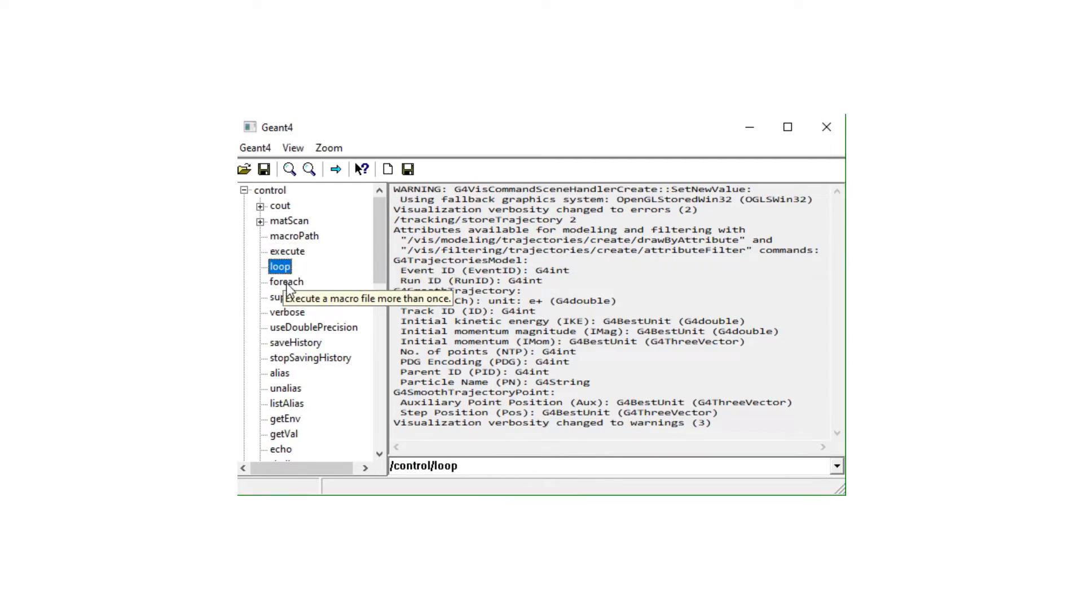
pyautogui.click(285, 282)
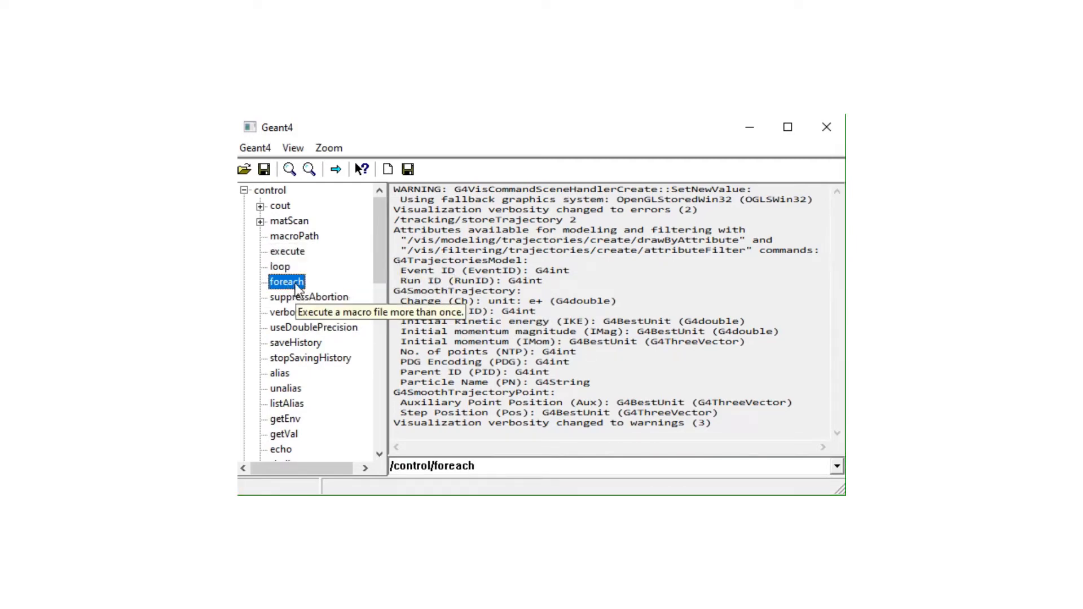
pyautogui.moveTo(445, 460)
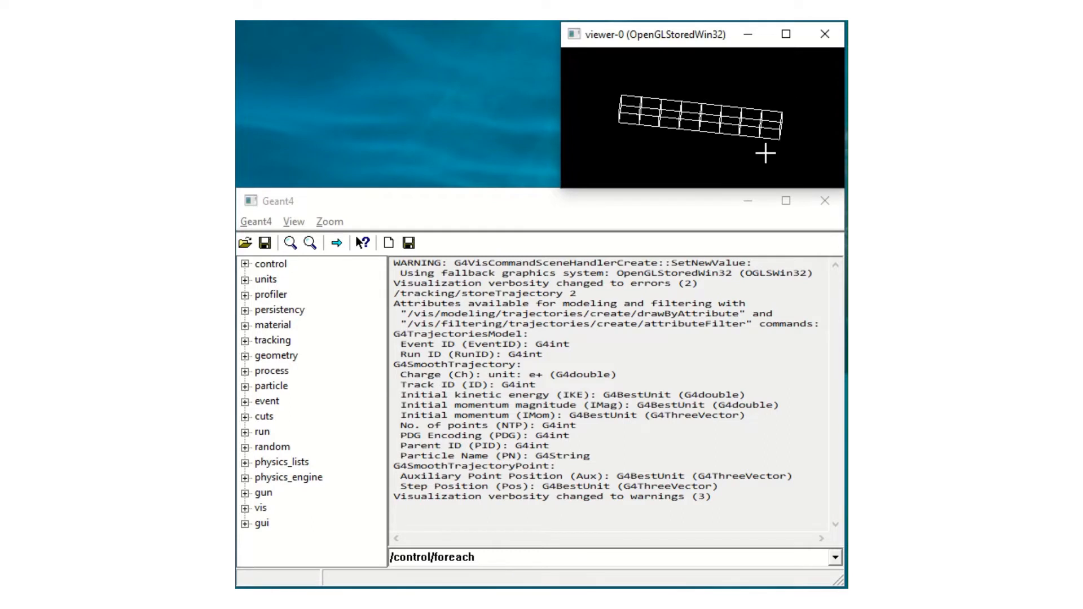
pyautogui.moveTo(825, 34)
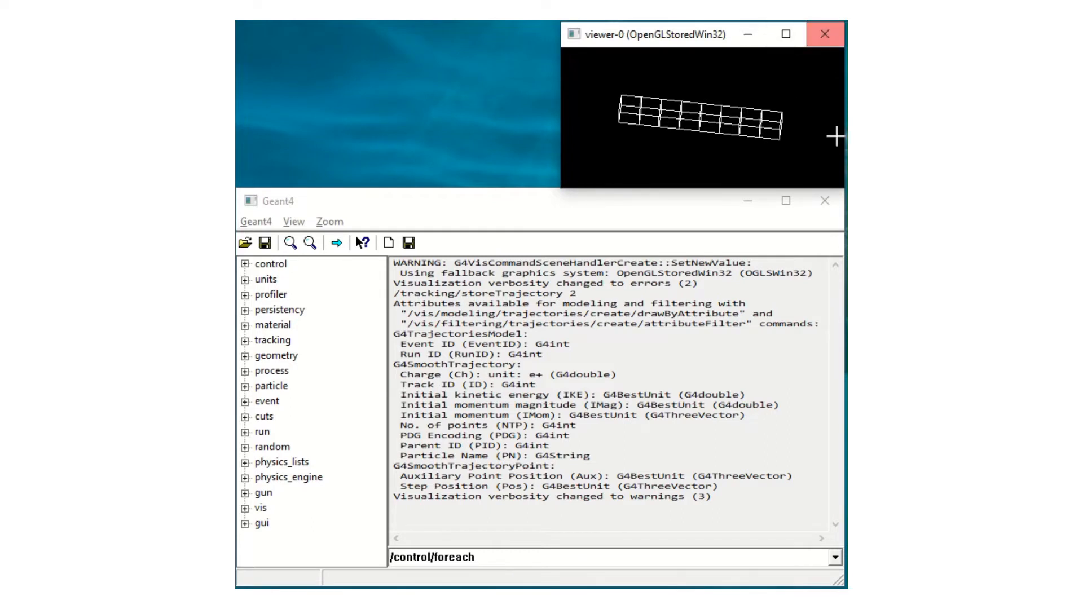
pyautogui.moveTo(293, 224)
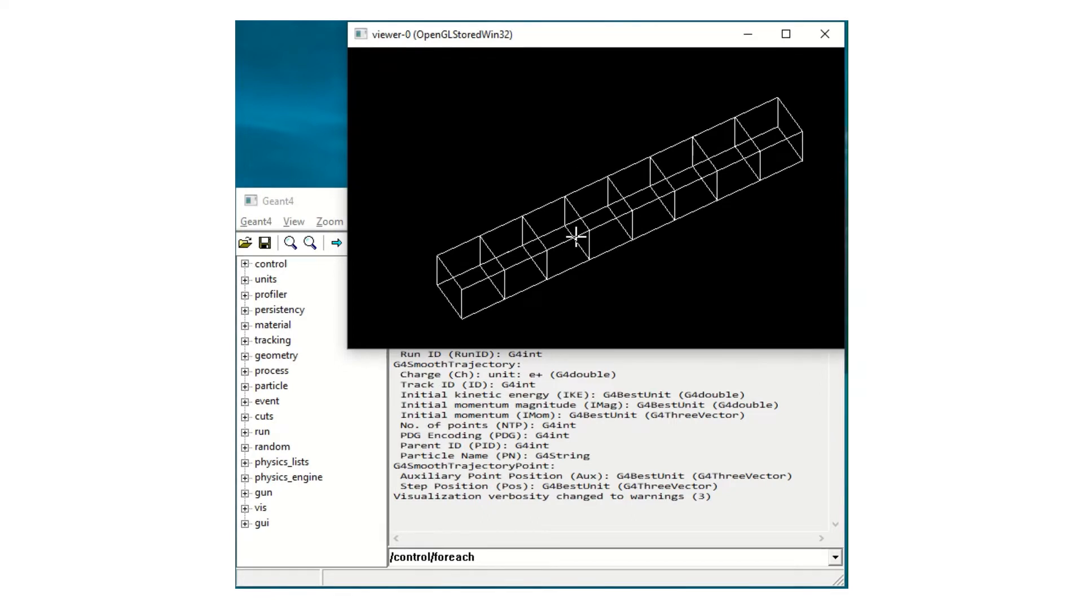
pyautogui.moveTo(632, 234)
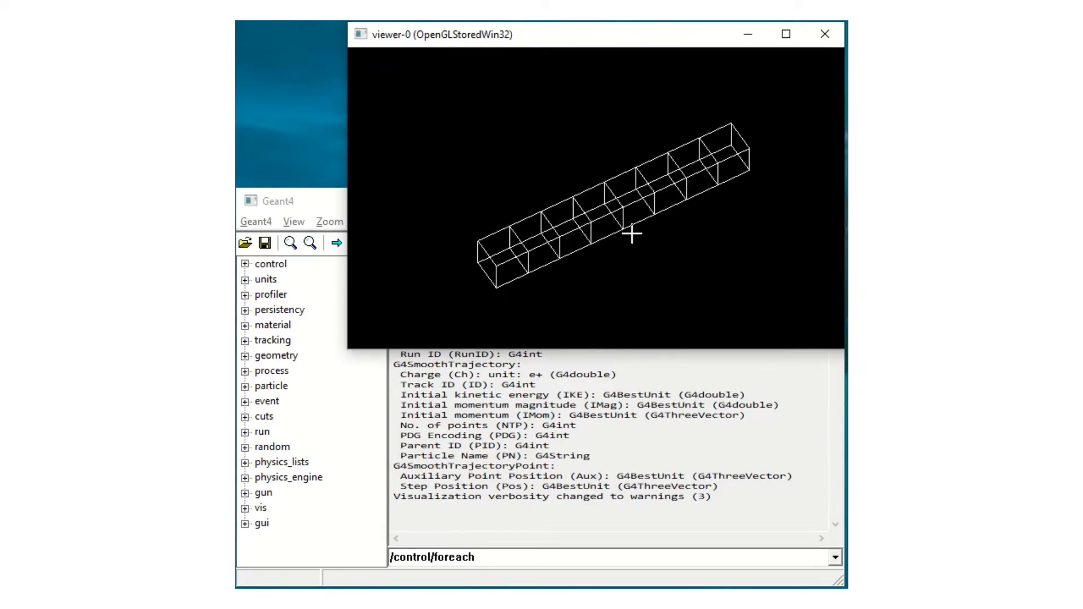
pyautogui.moveTo(496, 195)
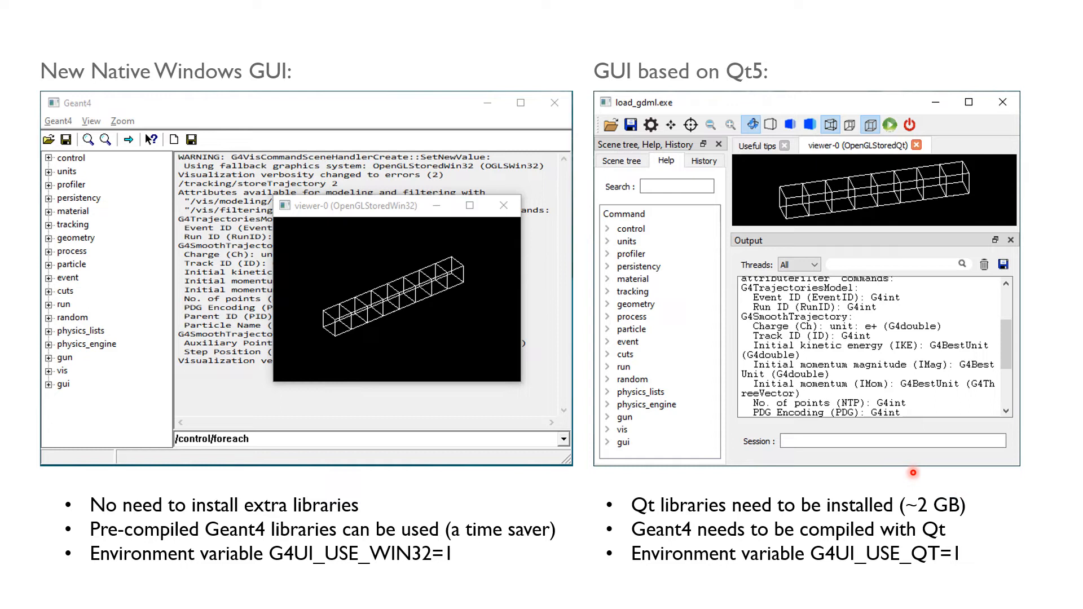
pyautogui.moveTo(738, 484)
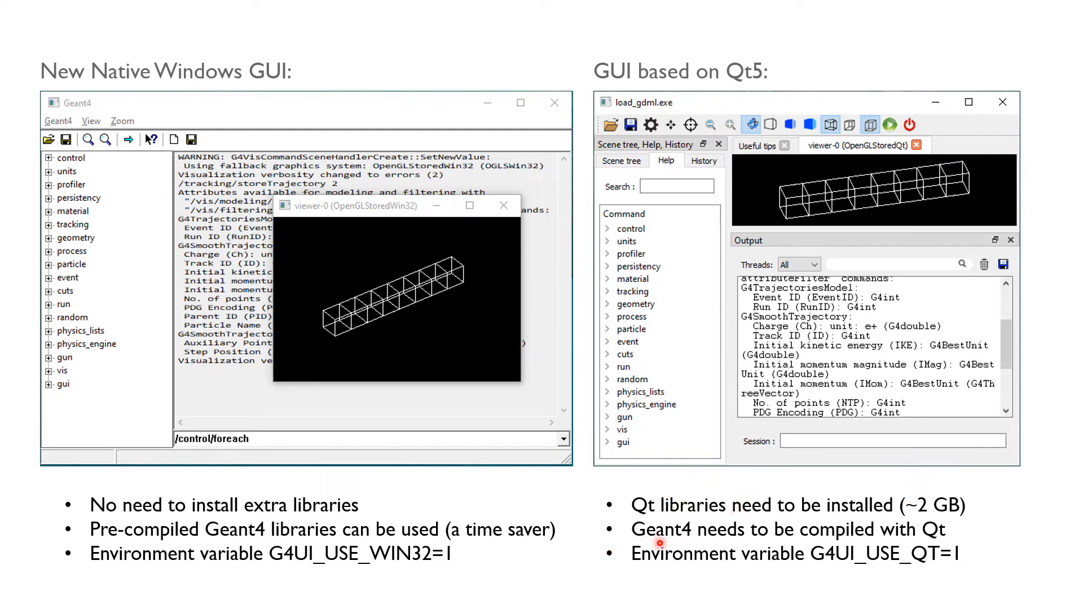
pyautogui.moveTo(793, 541)
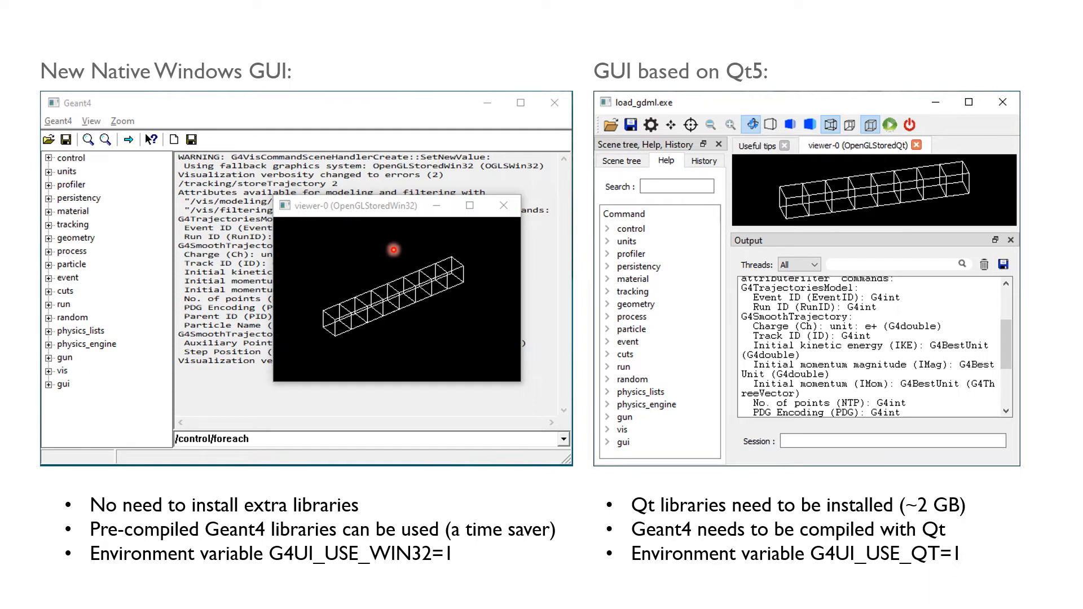
pyautogui.moveTo(255, 336)
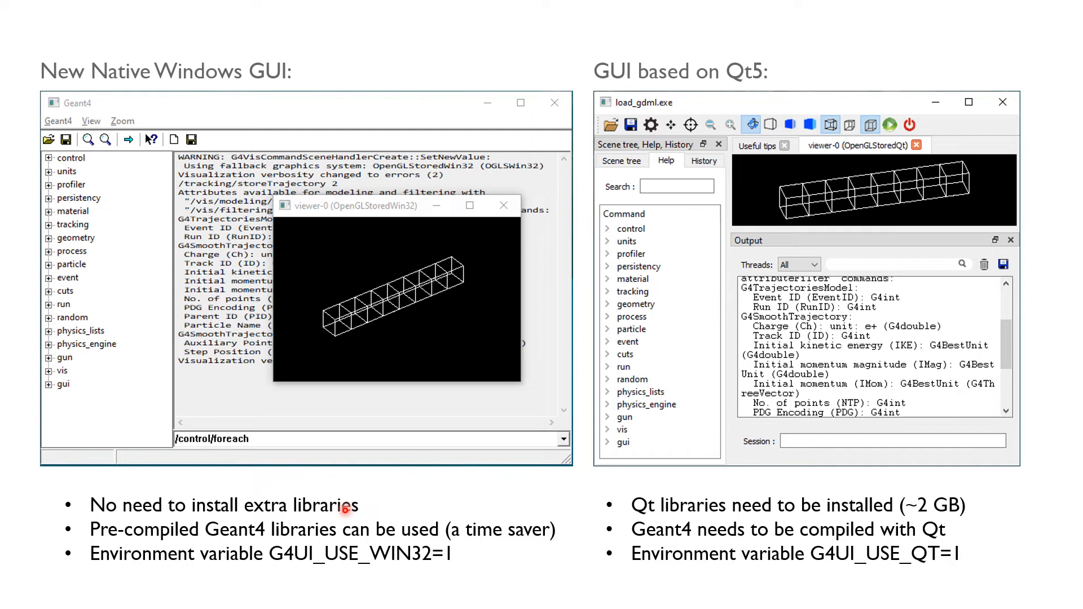
pyautogui.moveTo(157, 546)
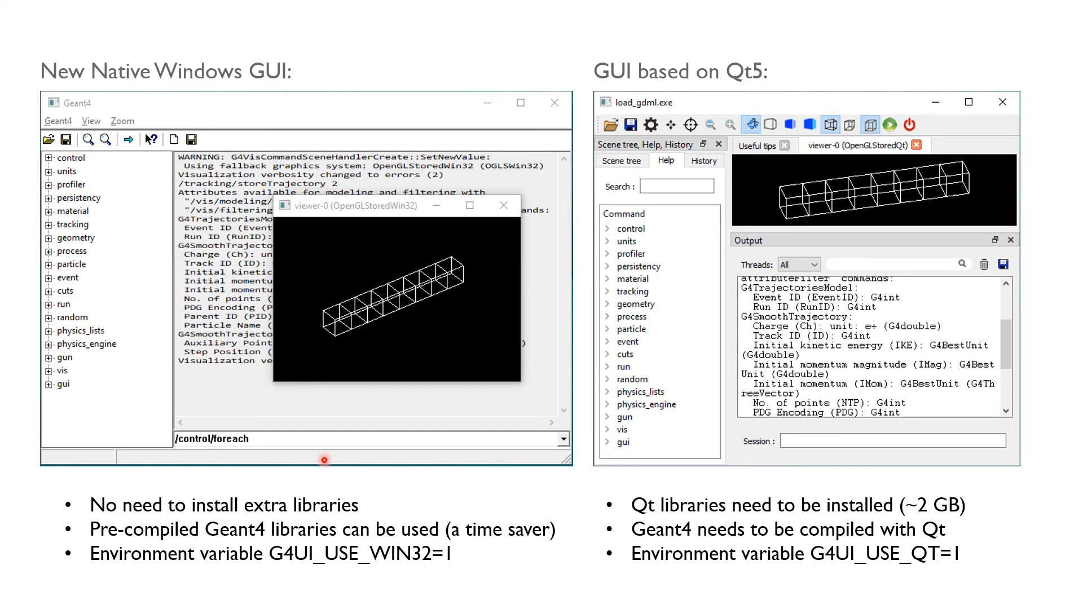
pyautogui.moveTo(292, 263)
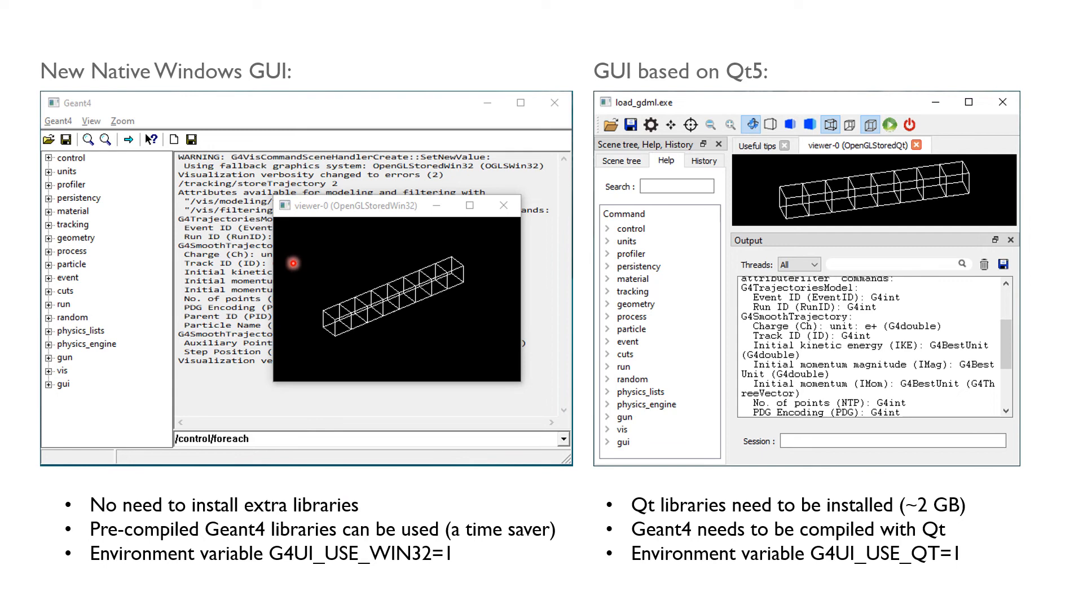